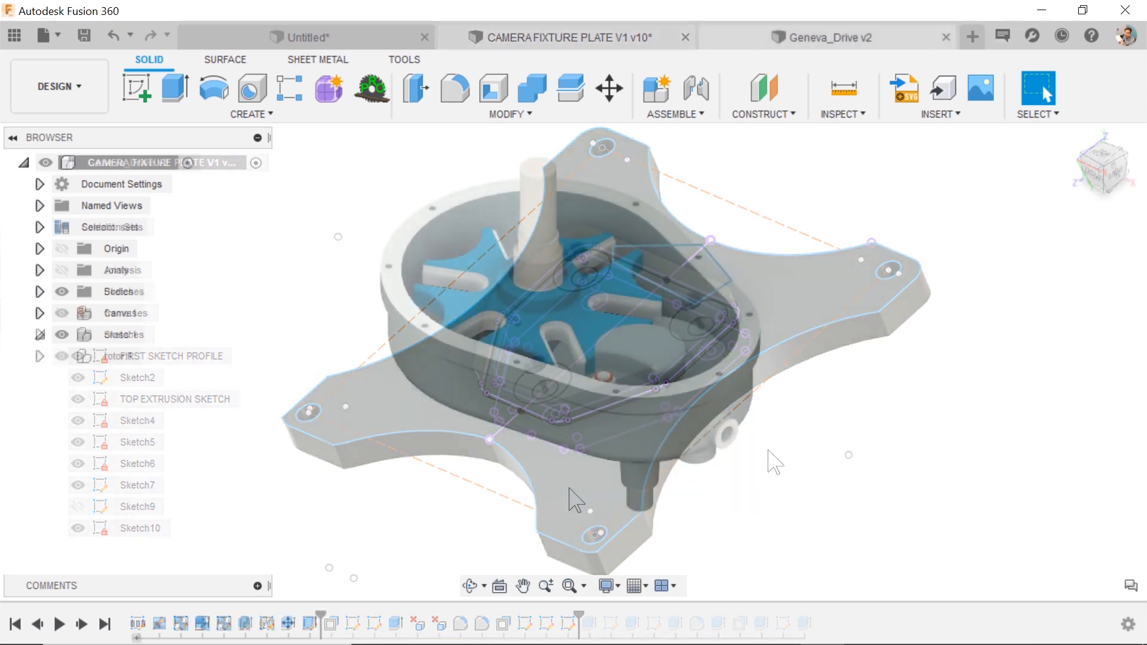
Switch to the Geneva_Drive v2 design showing the frame, cross and rotor
{"action": "left_click", "coordinate": [822, 37]}
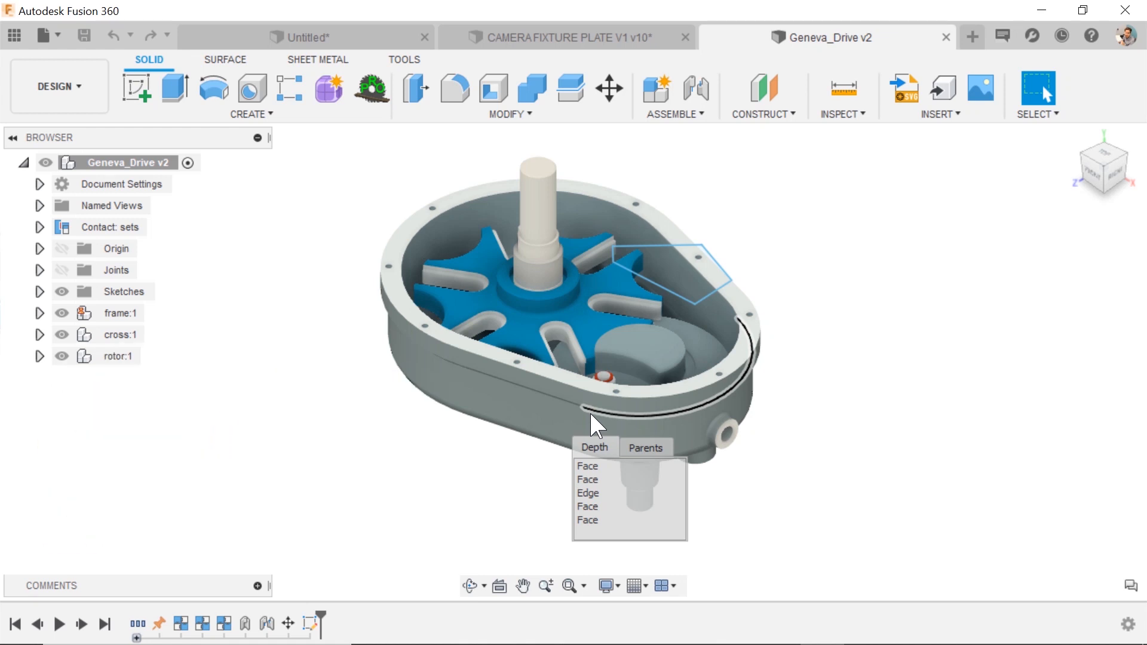
{"action": "mouse_move", "coordinate": [618, 450]}
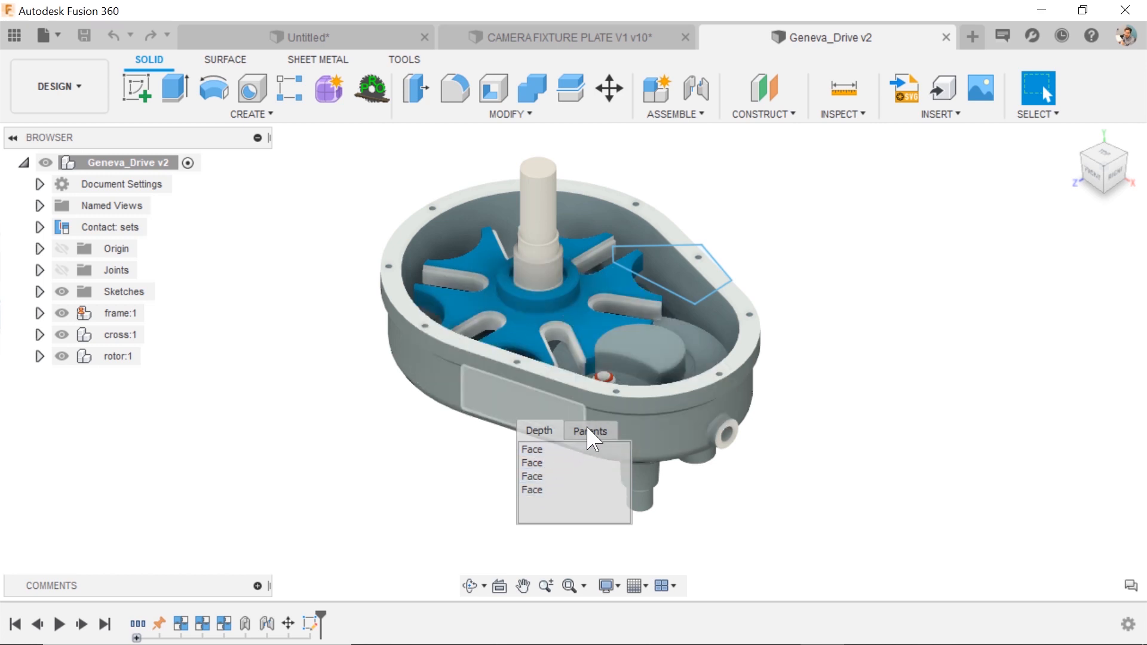
Pick frame:1 from the housing face's Parents list, then deselect it
{"action": "left_click", "coordinate": [590, 430]}
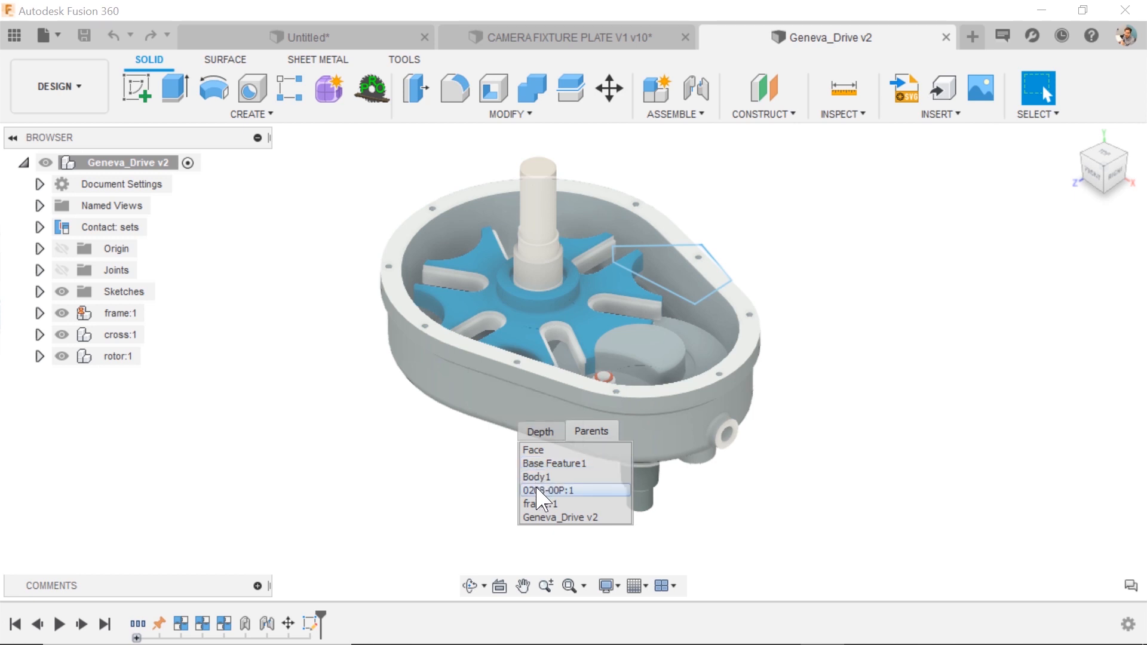
{"action": "left_click", "coordinate": [541, 503]}
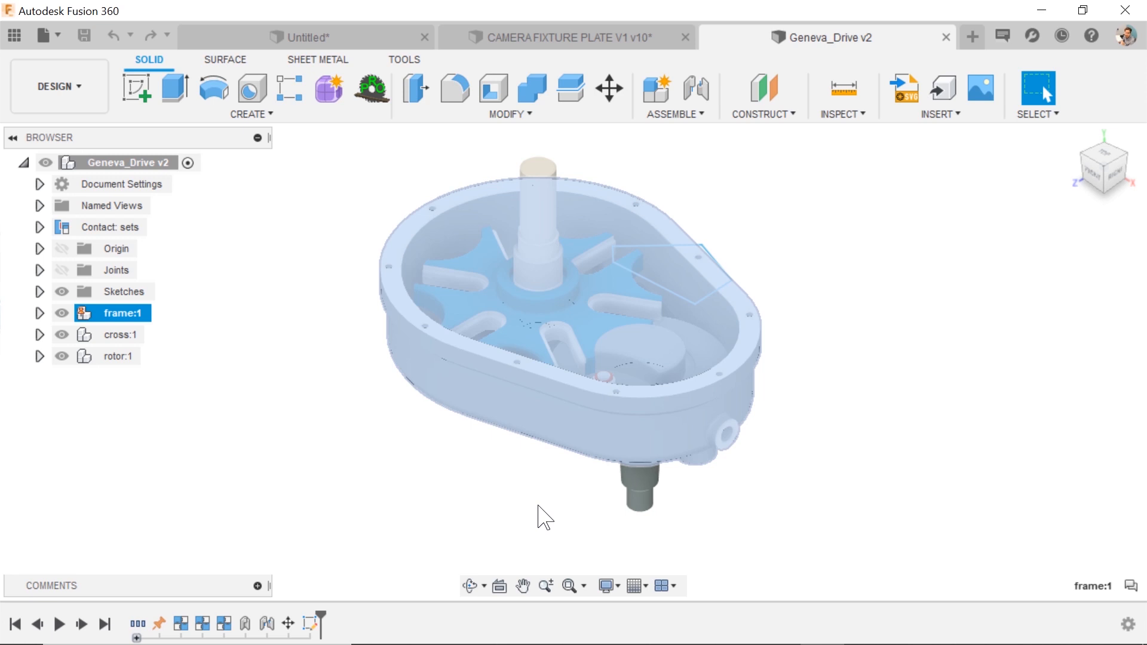
{"action": "left_click", "coordinate": [527, 420]}
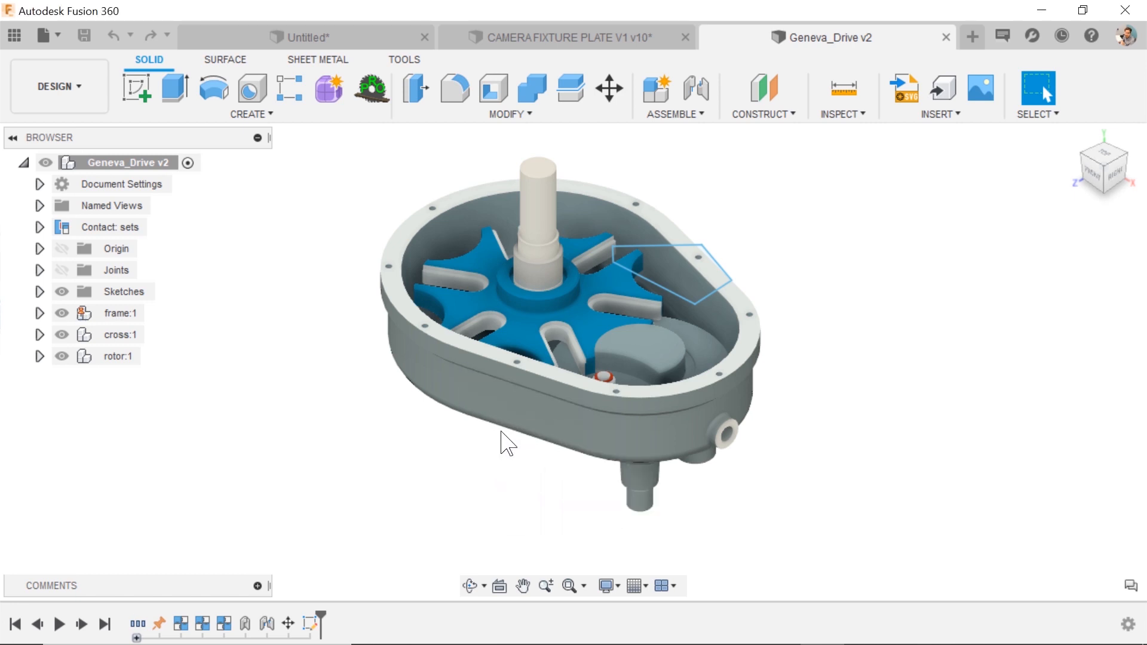
Start an extrude on the camera fixture plate and list the stacked centre profiles
{"action": "left_click", "coordinate": [564, 37]}
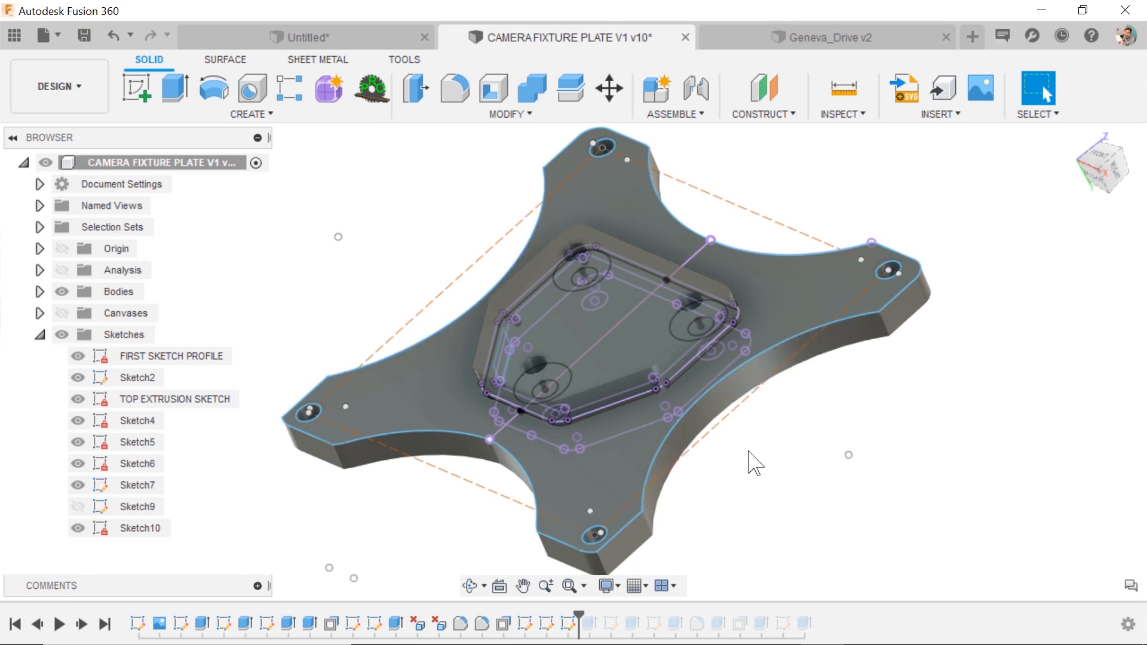
{"action": "left_click", "coordinate": [174, 88]}
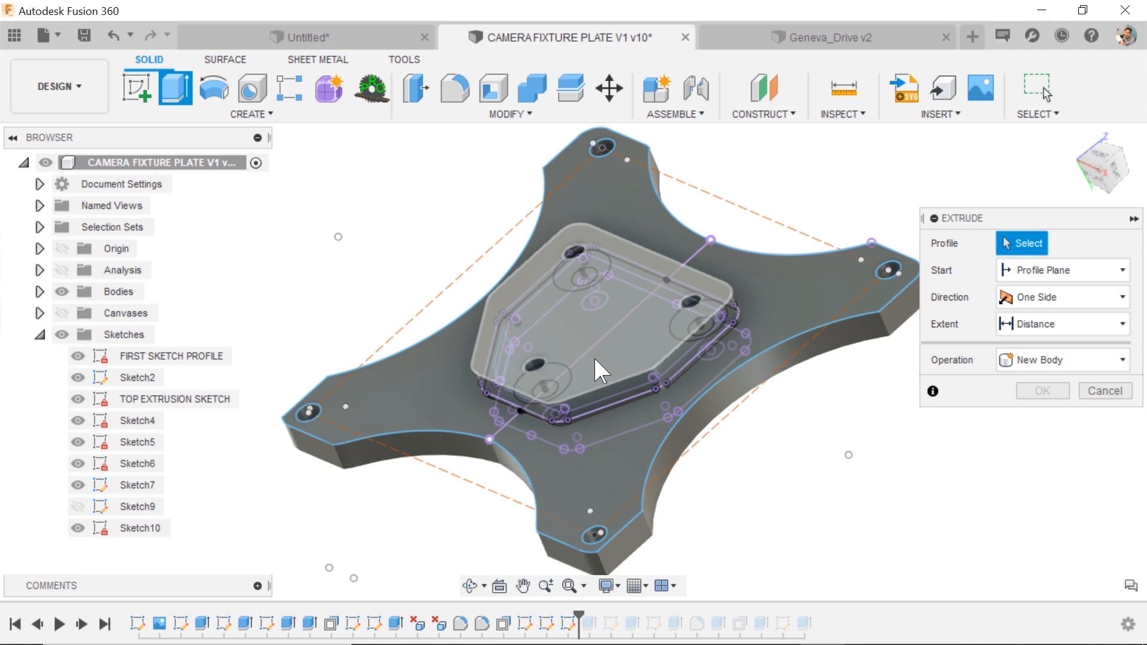
{"action": "left_click", "coordinate": [600, 369]}
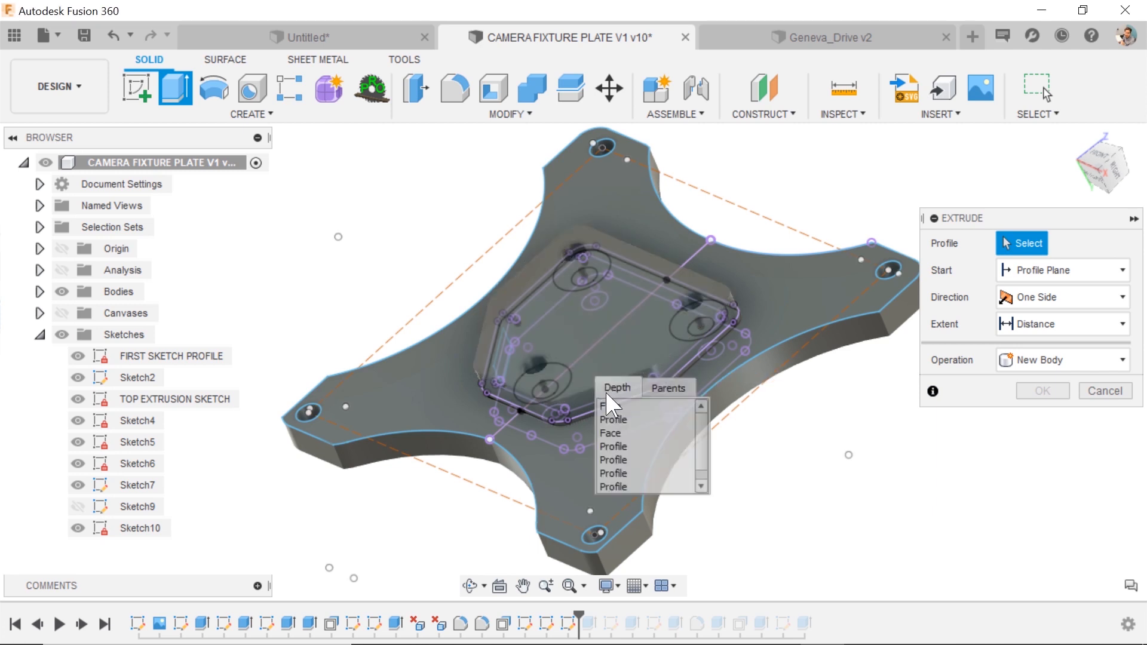